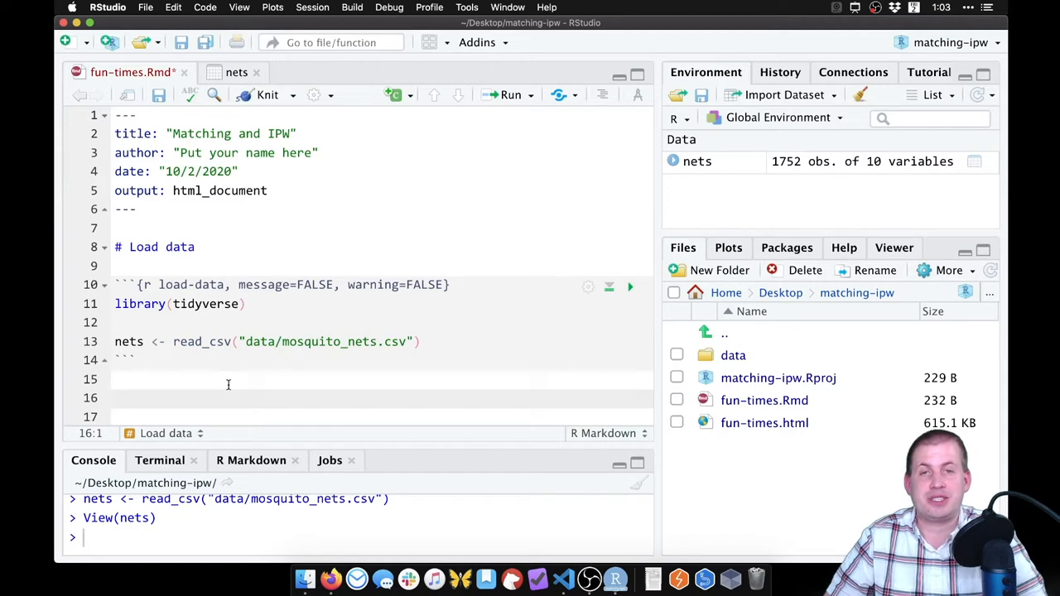
Write the heading '# Naive correlation isn't causation estimate'
type("#")
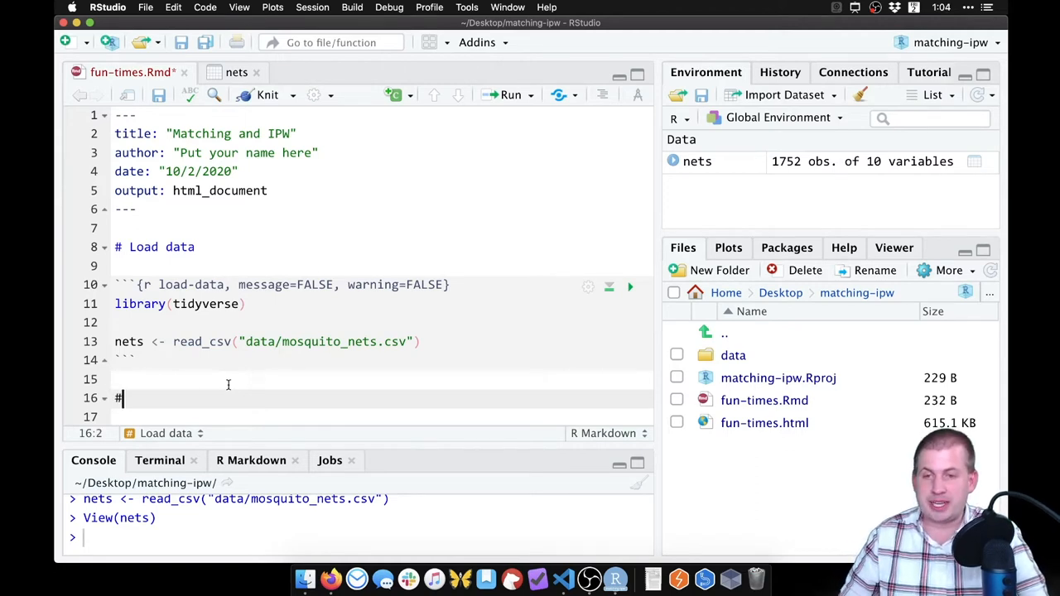
type("N")
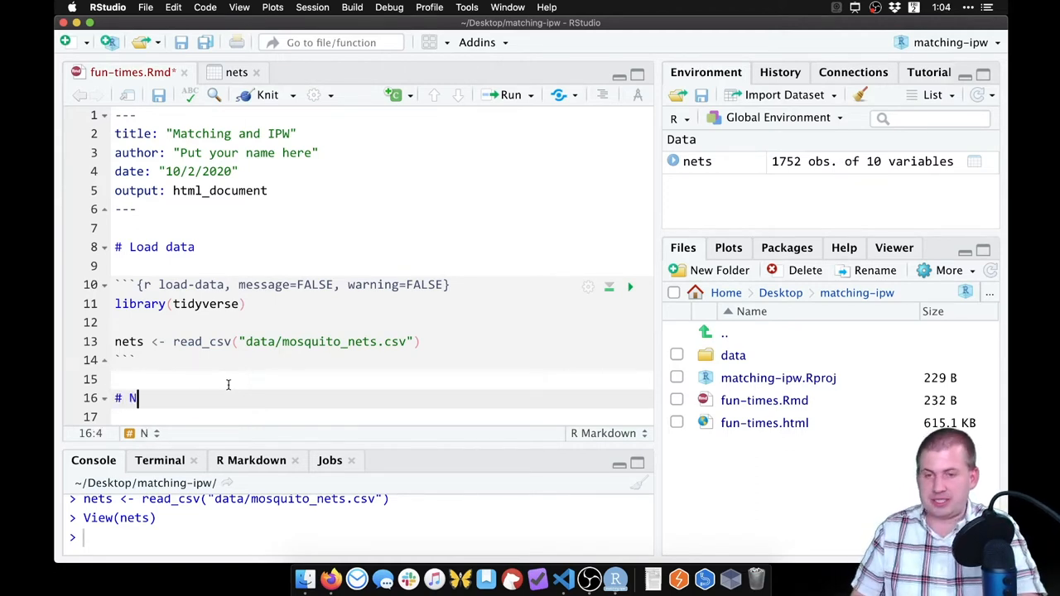
type("aive")
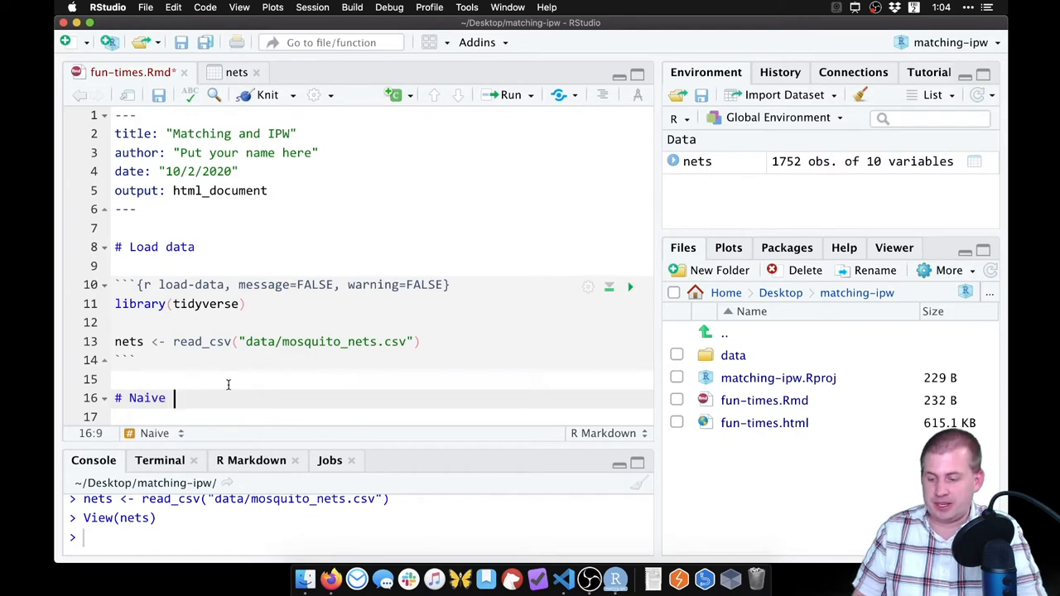
type("correlation")
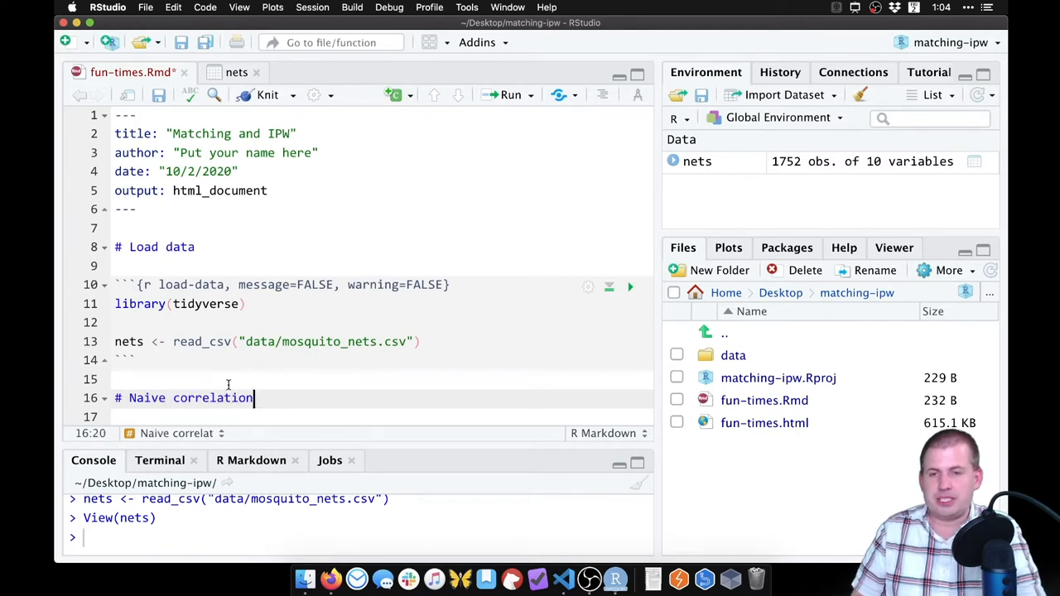
type("i")
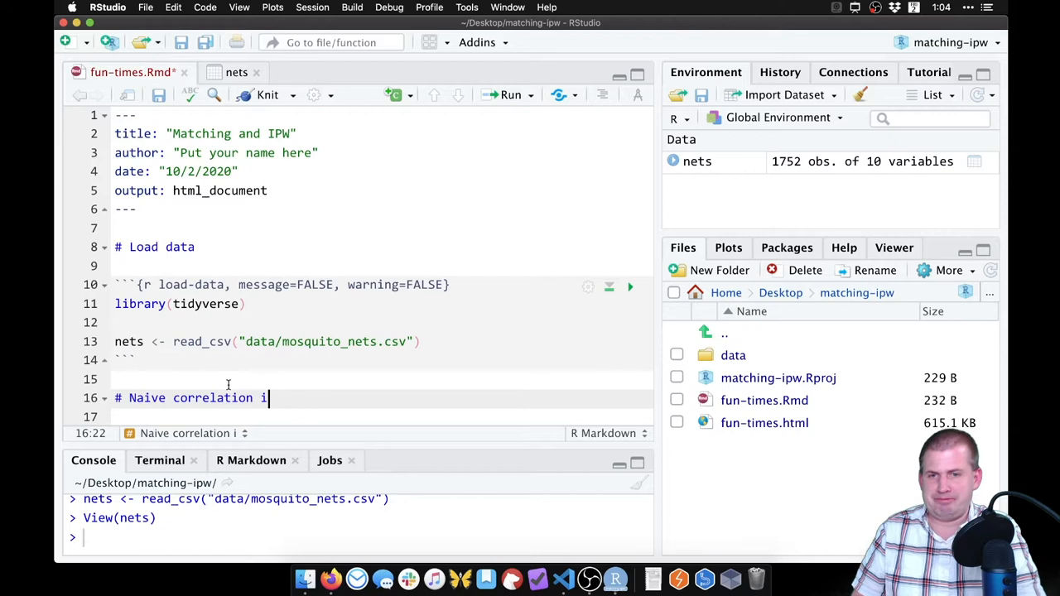
type("sn't causation estimate")
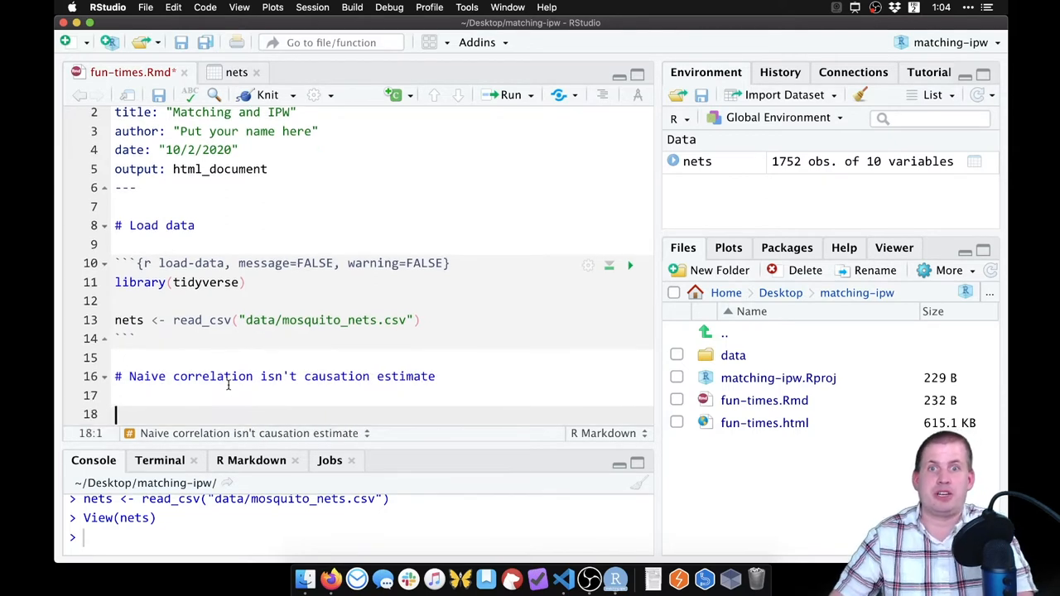
Add an empty R chunk below it named super-wrong-answer
scroll("down", 3)
type("```{r")
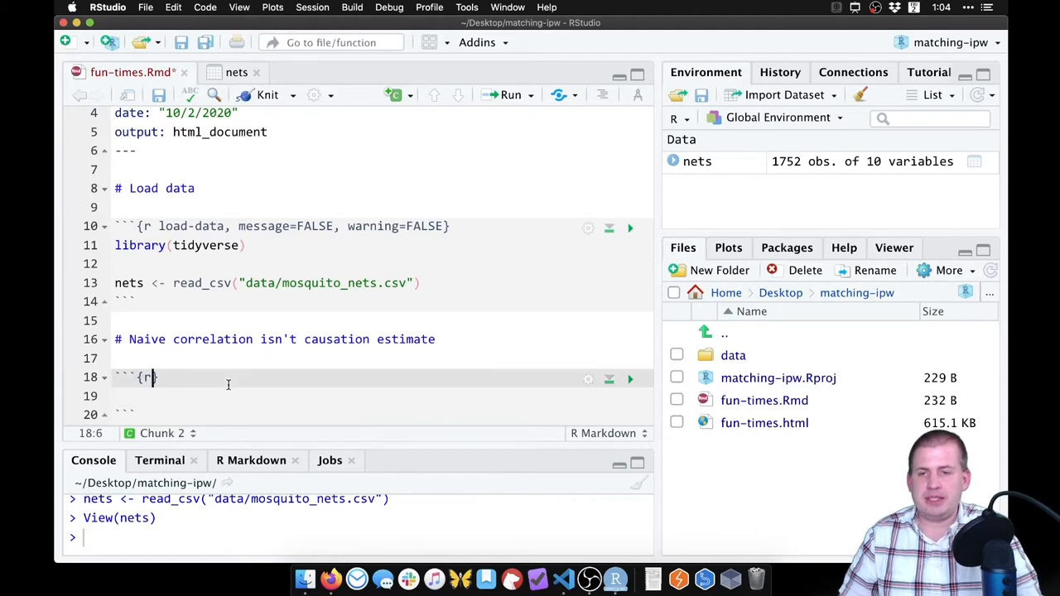
type("suo")
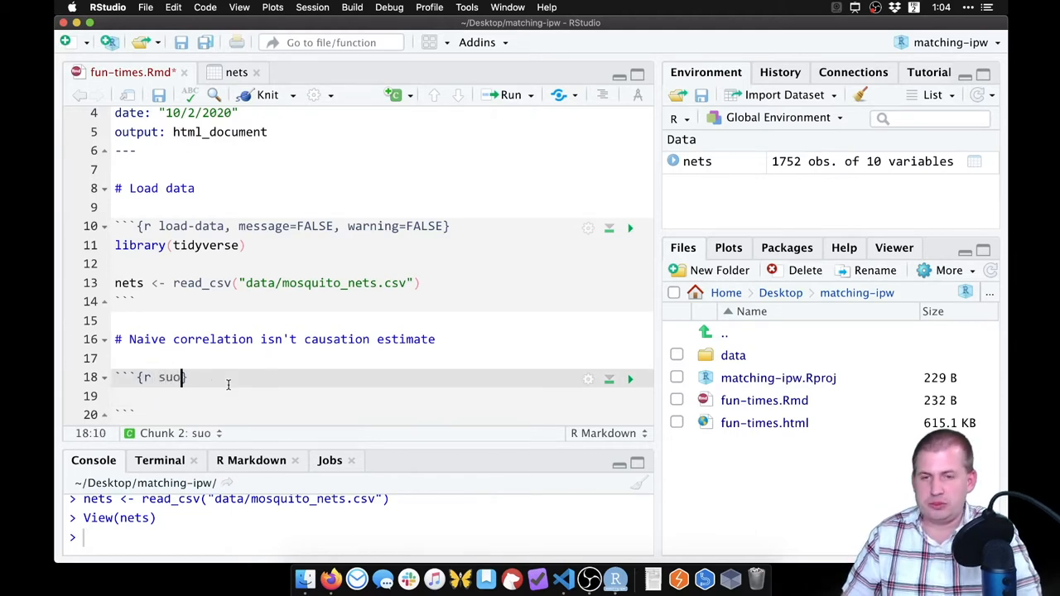
type("per")
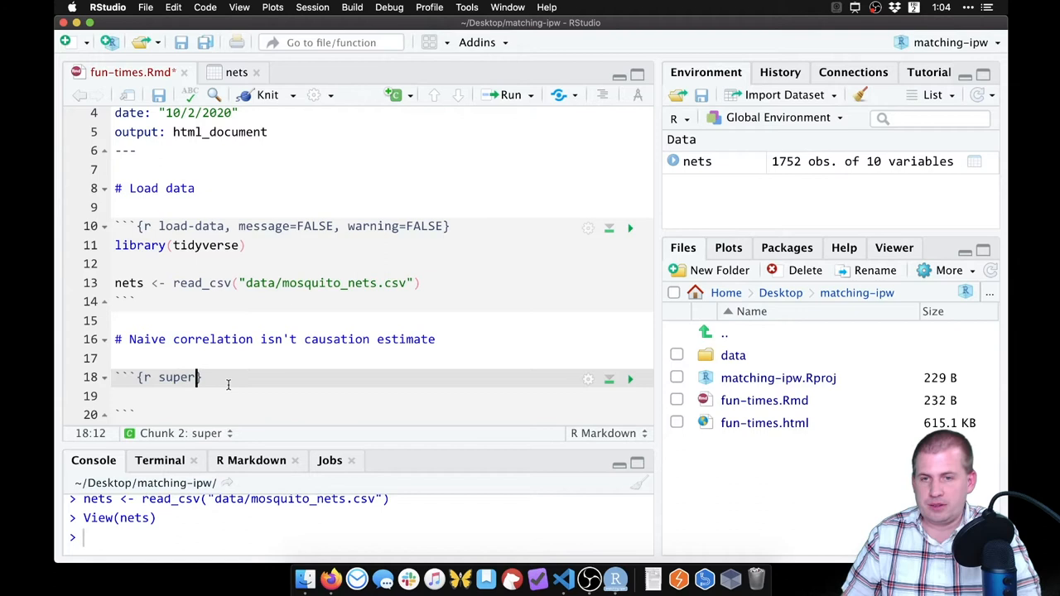
type("-wrong-ans")
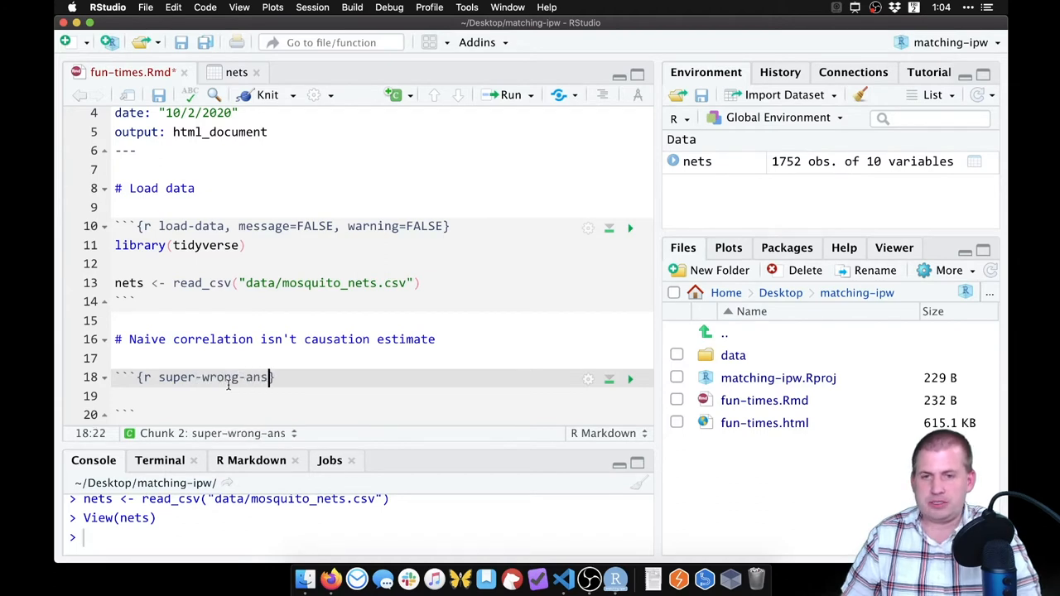
type("wer")
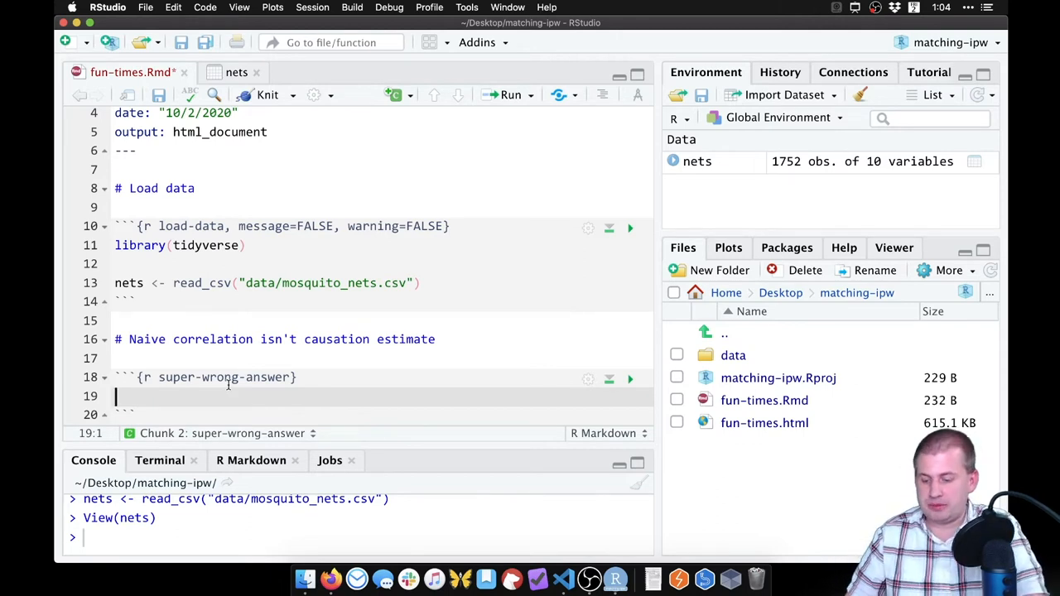
Fit model_wrong <- lm(malaria_risk ~ net, data = nets) in the chunk and run it, checking the nets table
type("model_wrong <- lm(")
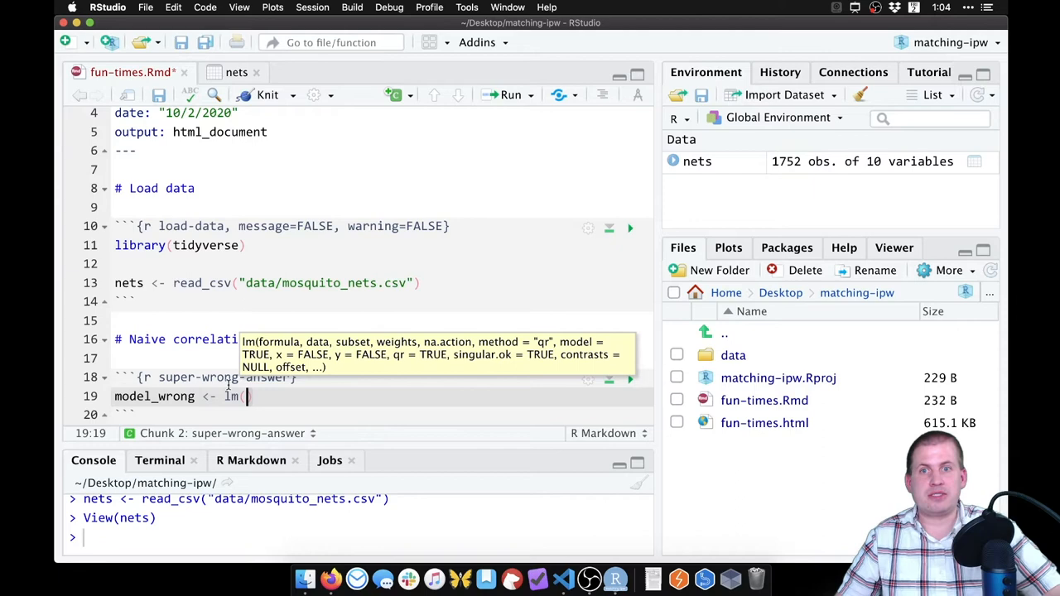
left_click(235, 73)
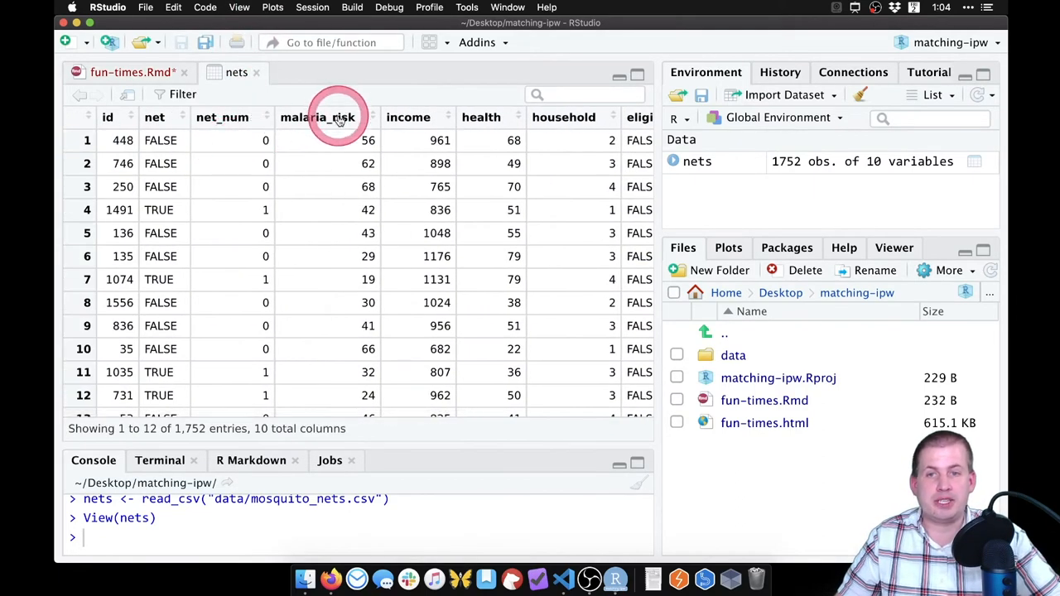
mouse_move(154, 116)
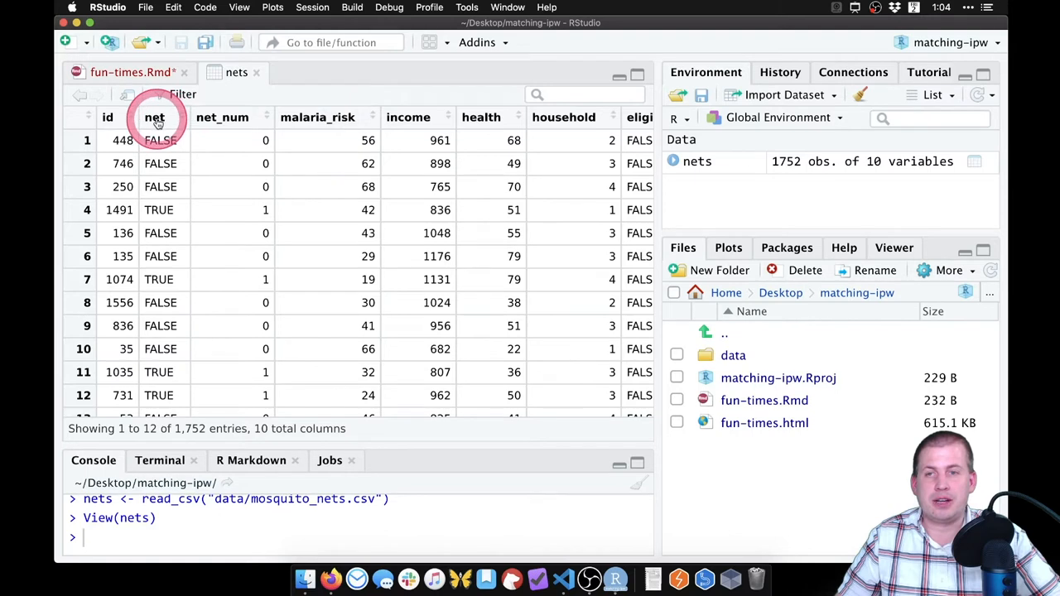
mouse_move(154, 132)
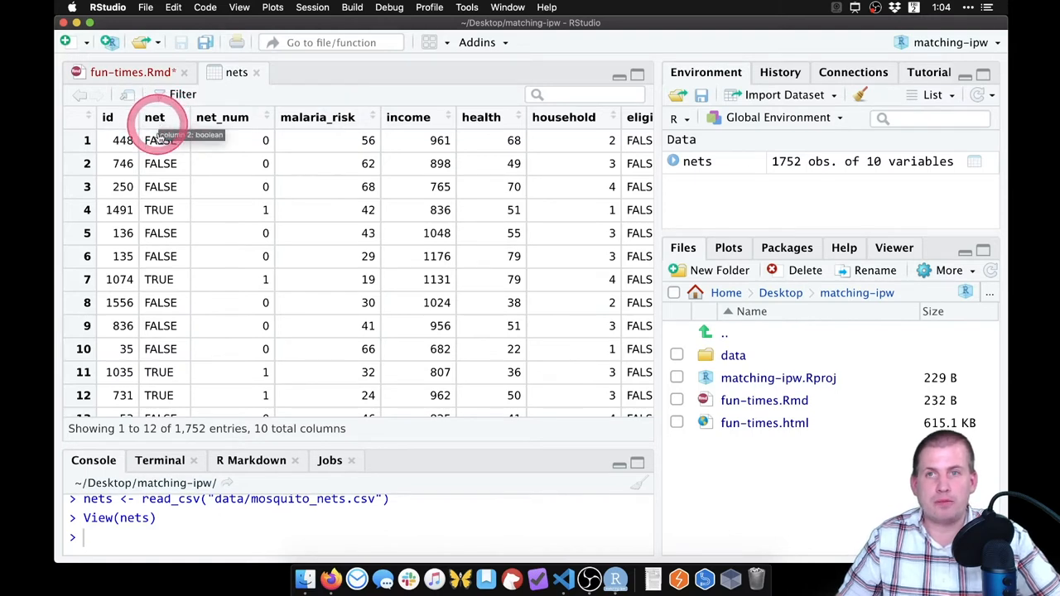
mouse_move(154, 116)
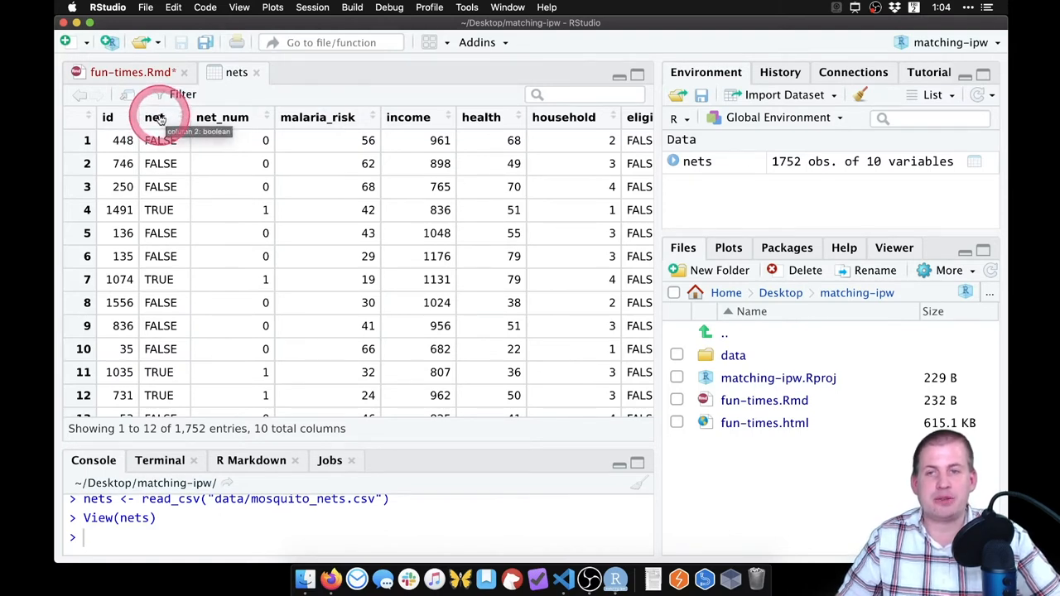
left_click(132, 73)
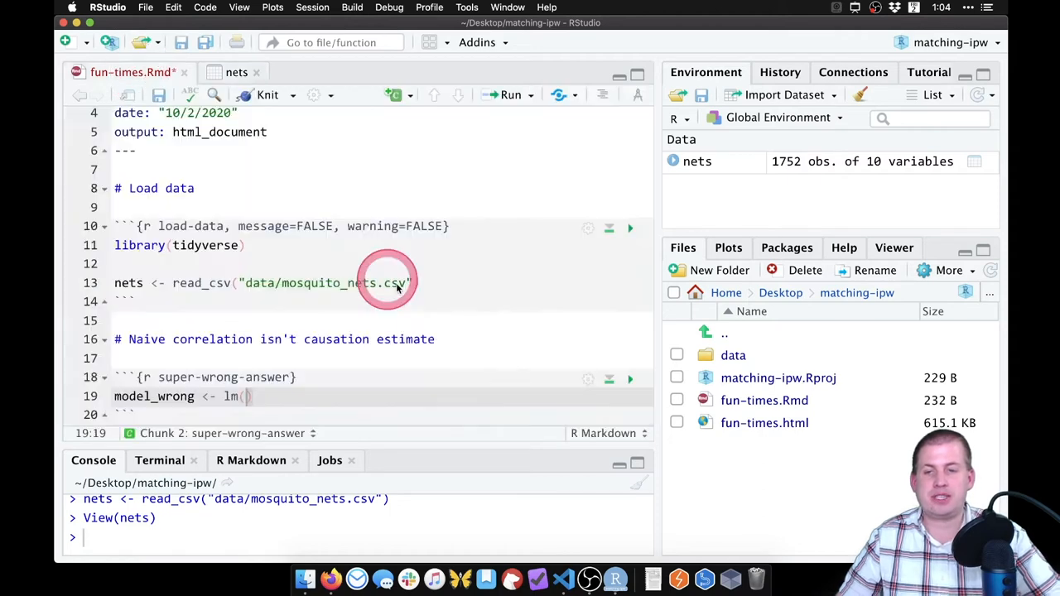
type("malaria_risk ~ net")
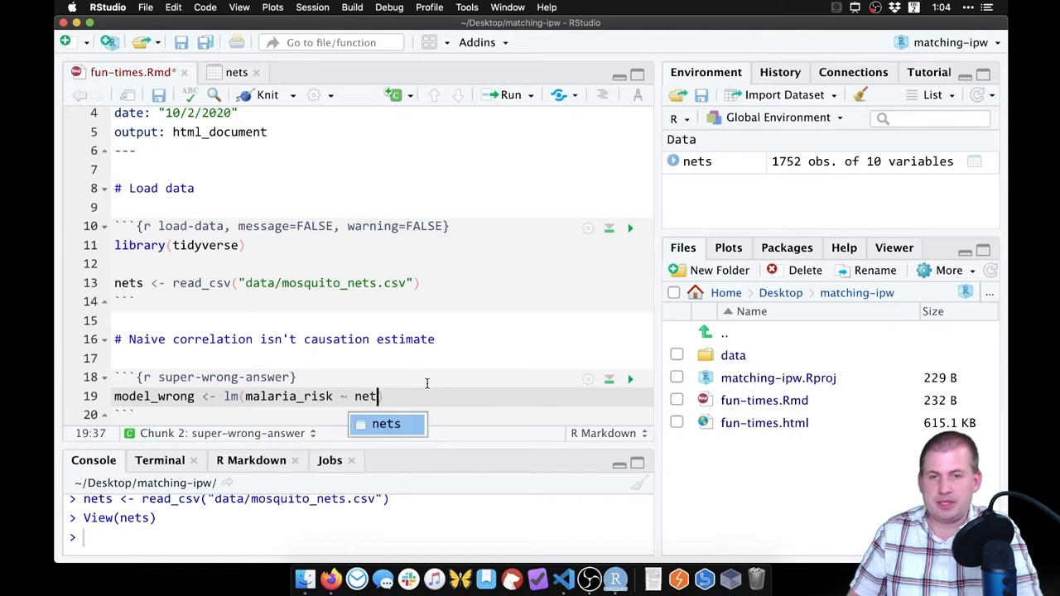
type(", data = n)")
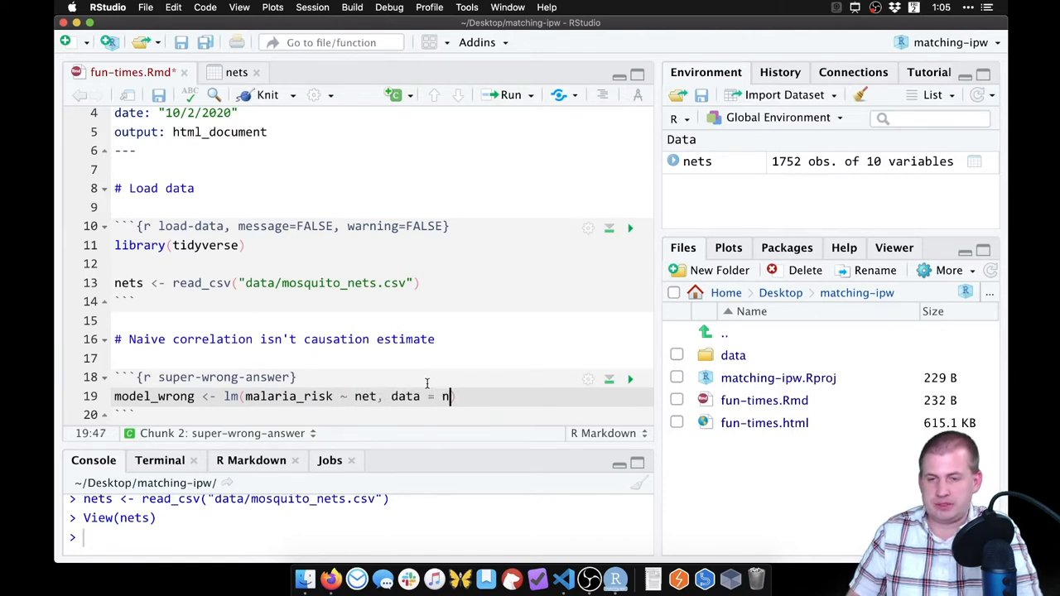
type("ets")
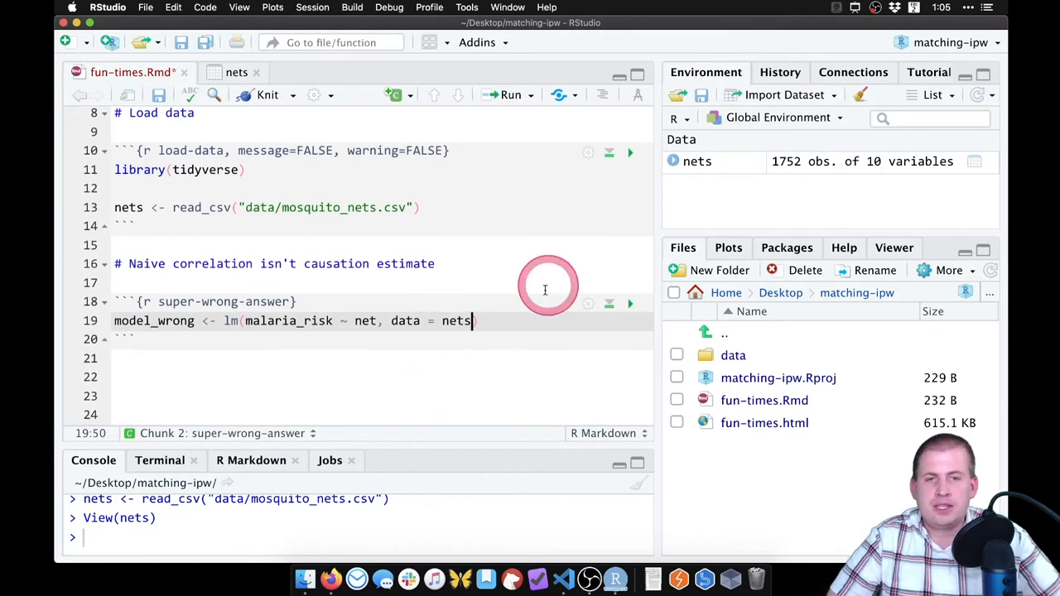
left_click(629, 305)
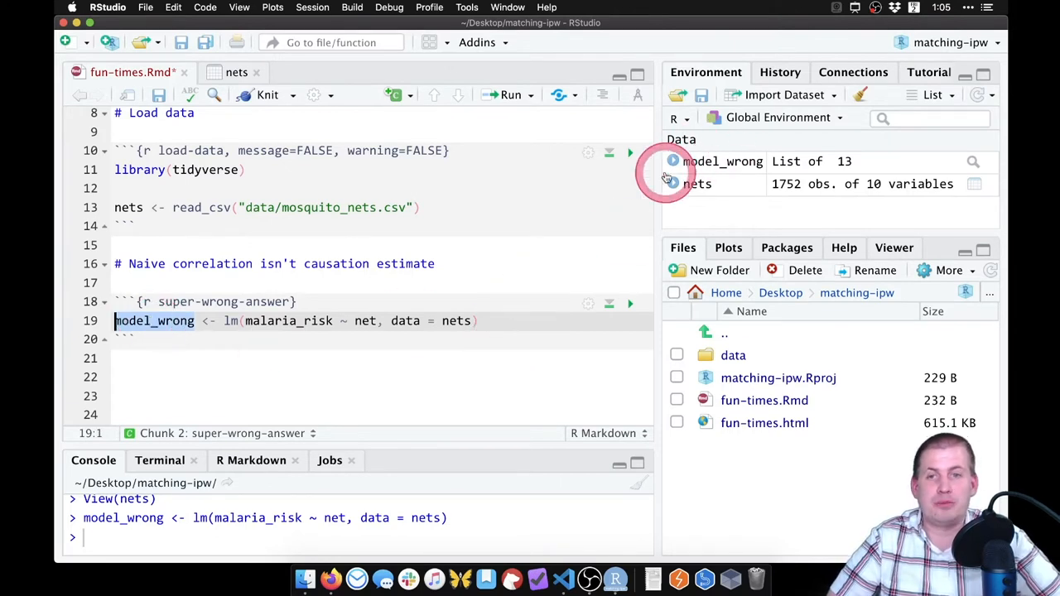
mouse_move(385, 322)
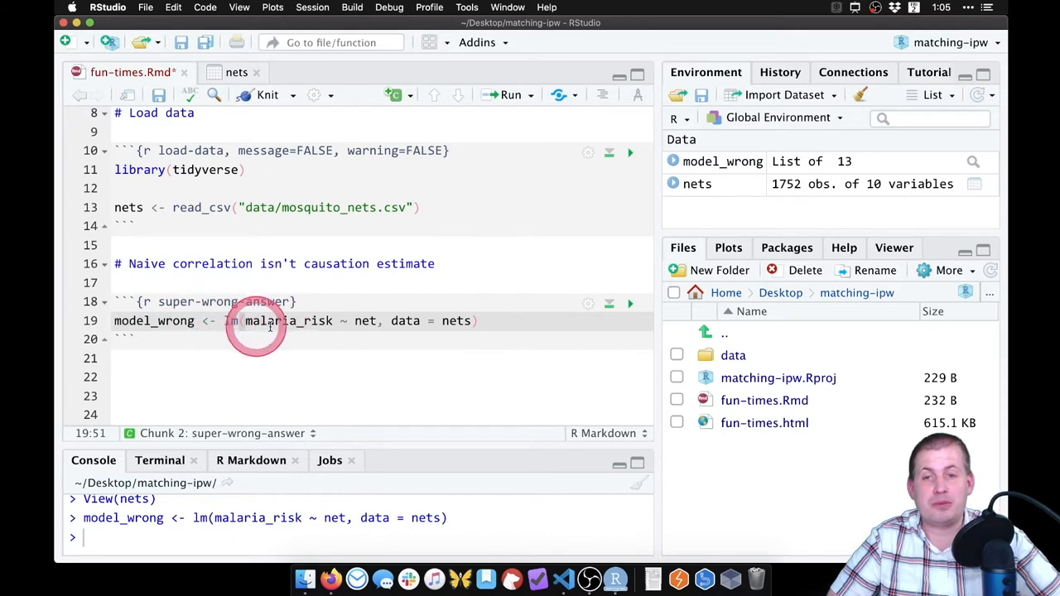
mouse_move(590, 321)
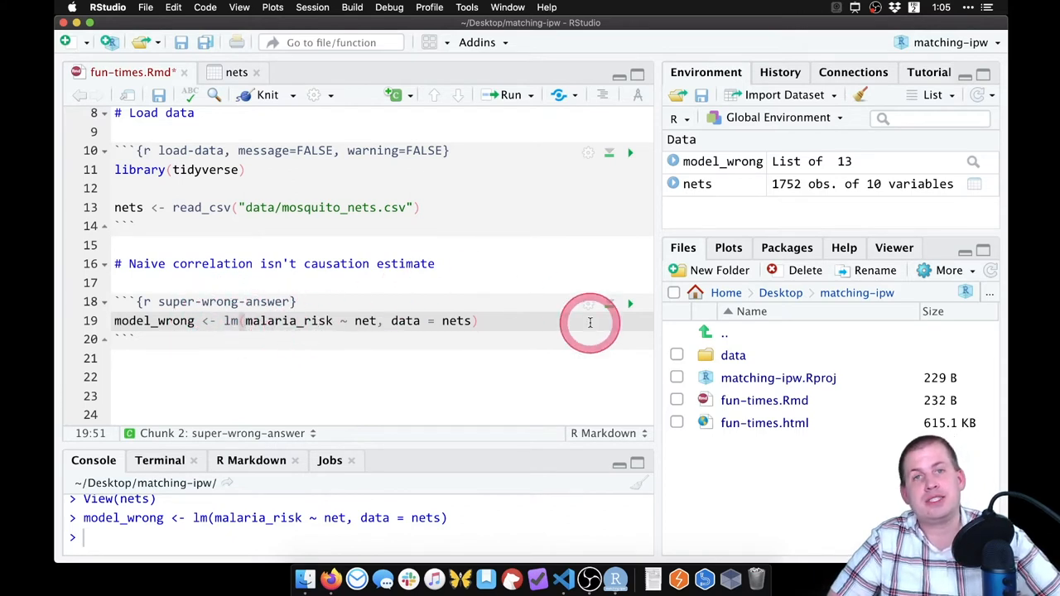
mouse_move(434, 200)
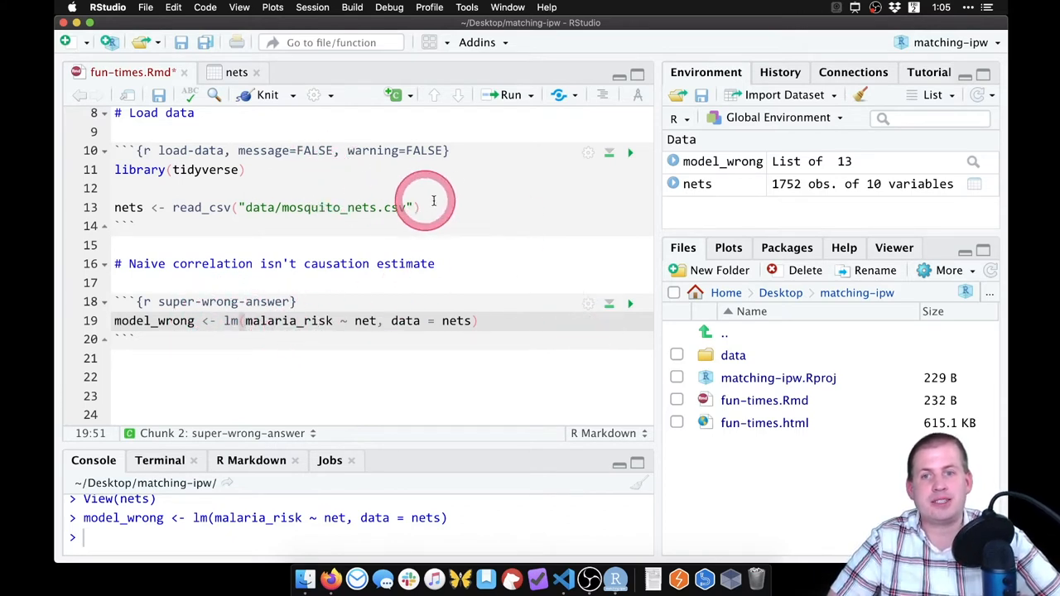
mouse_move(288, 174)
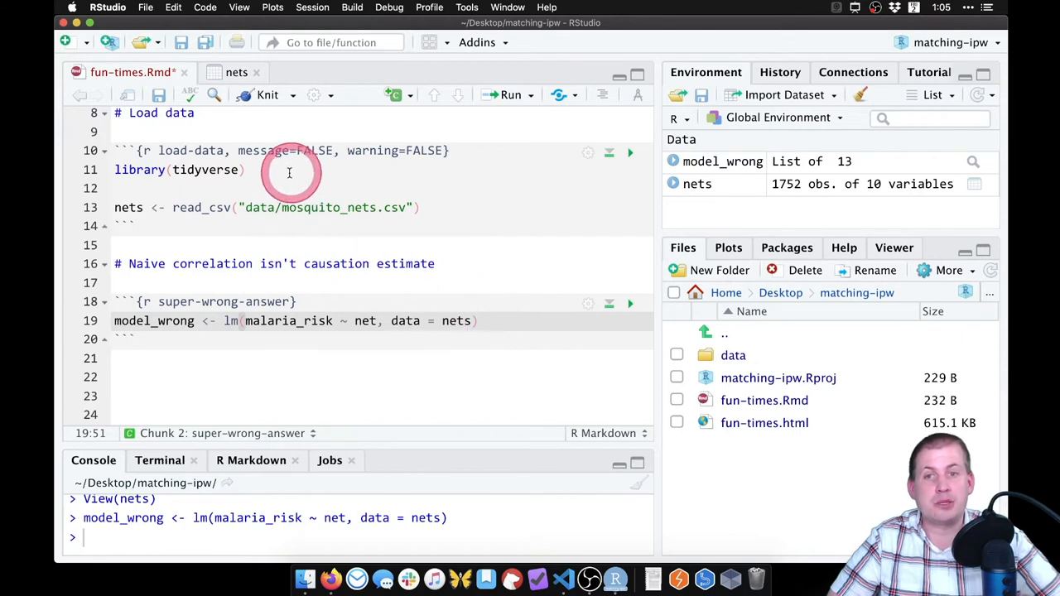
Add library(broom) under library(tidyverse) and rerun the load-data chunk
left_click(245, 169)
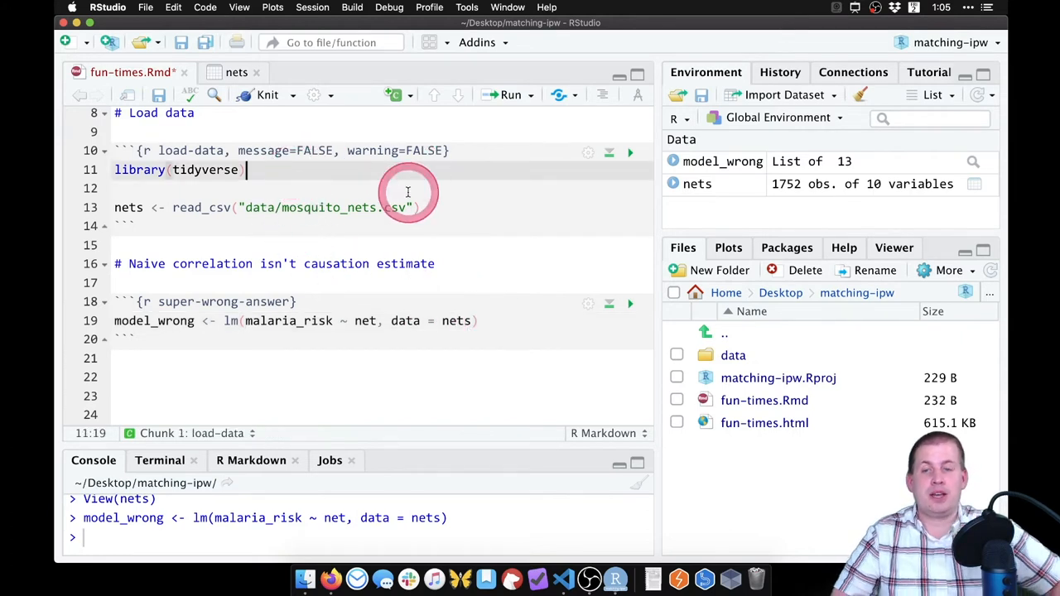
key("Return")
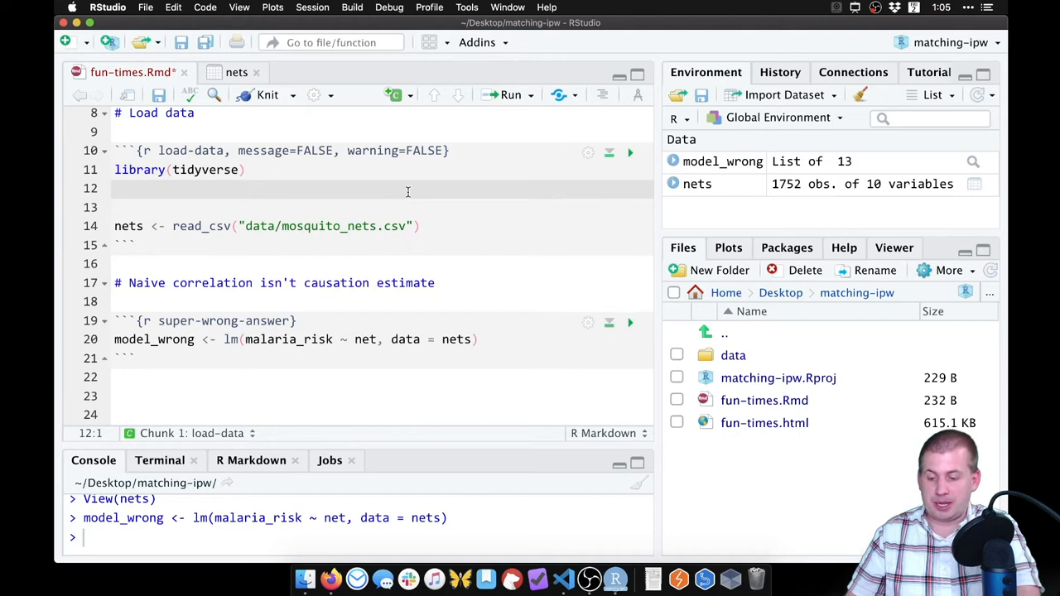
type("library(broom")
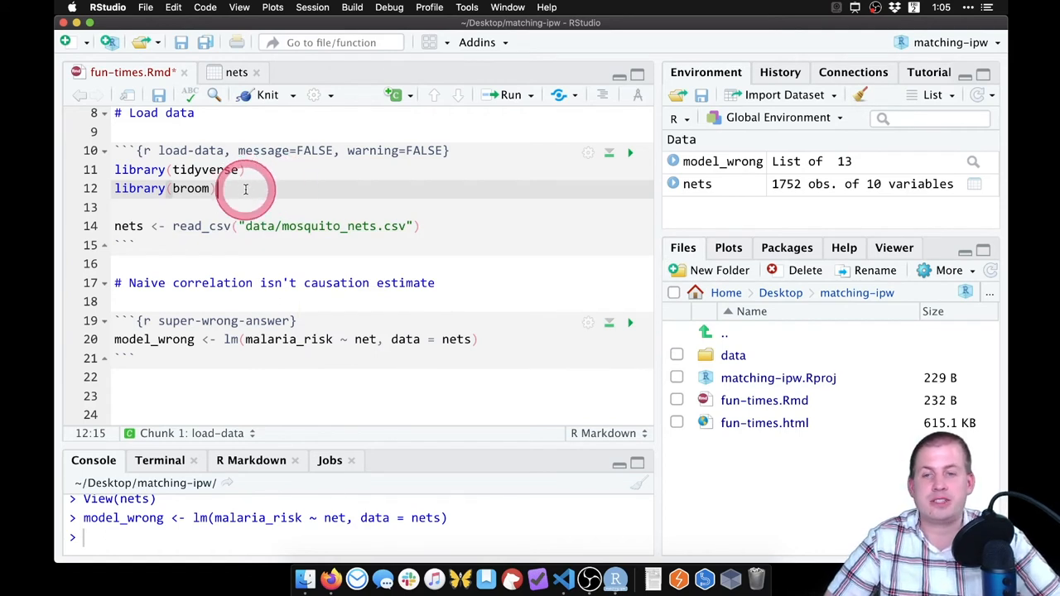
left_click(630, 152)
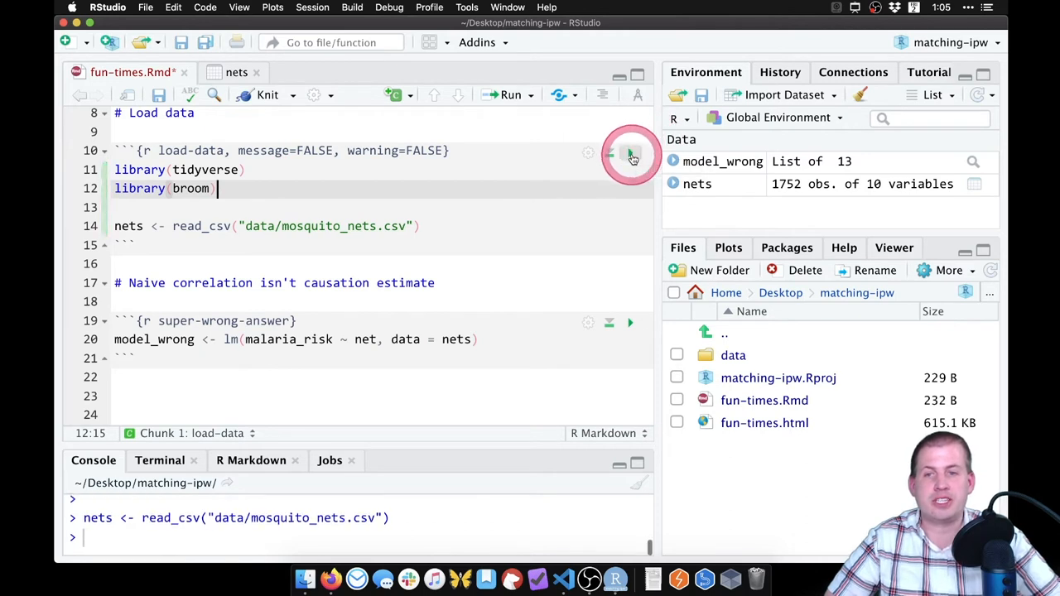
Add tidy(model_wrong) below the lm call in the model chunk
left_click(479, 339)
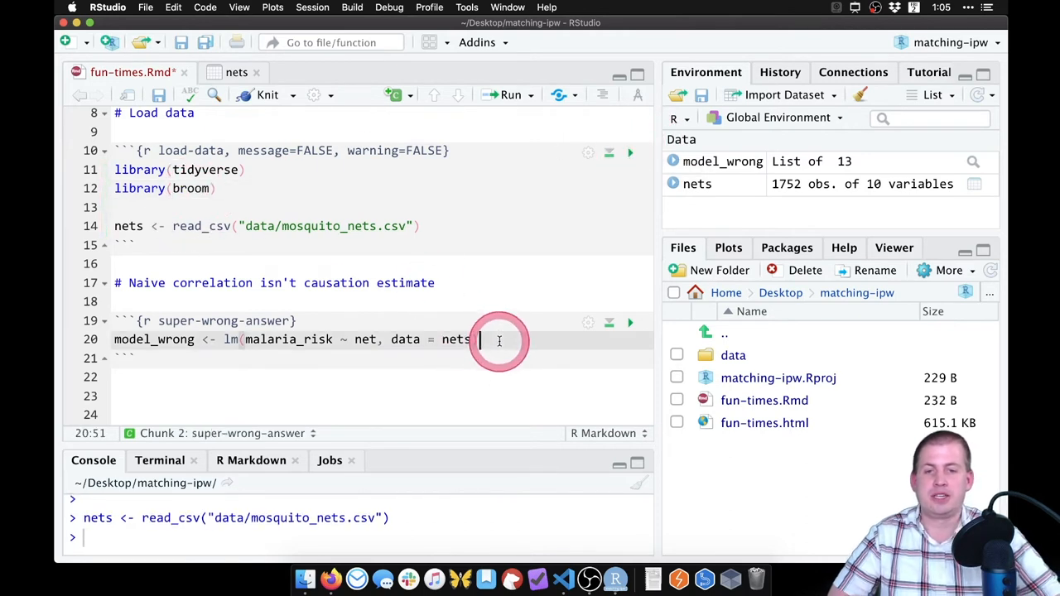
type("tidy(")
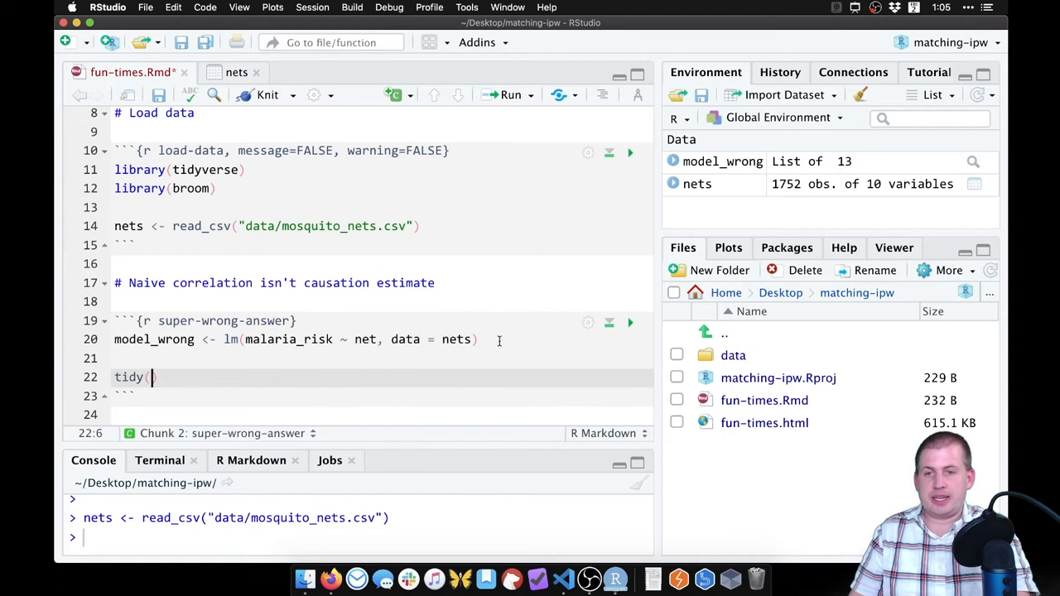
type("model_wrong")
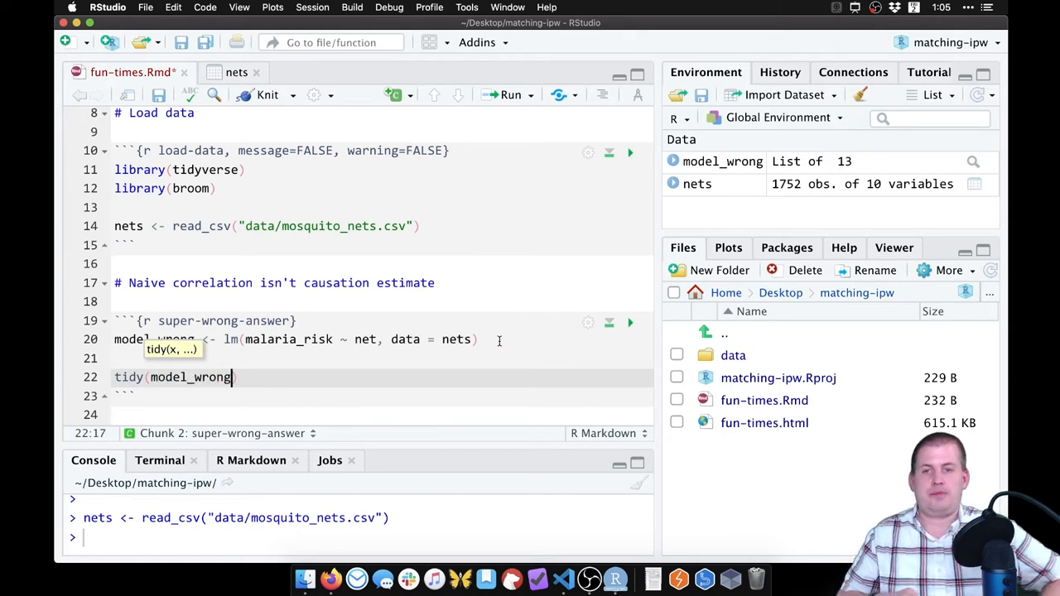
left_click(630, 322)
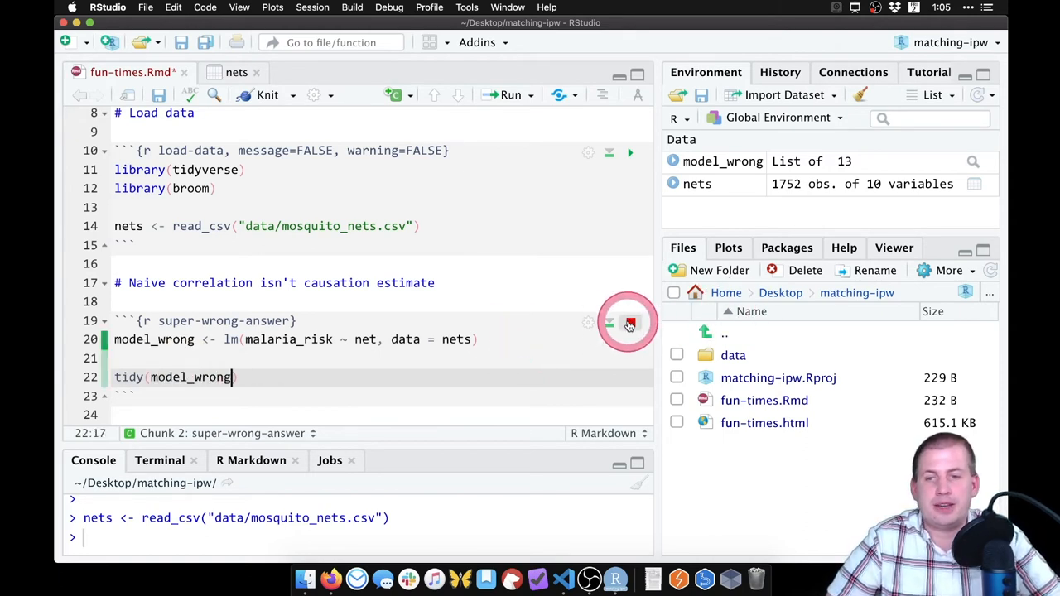
Run the chunk to show coefficients (Intercept 41.94, netTRUE -16.33) inline, then view the DAGitty diagram in Firefox
left_click(630, 323)
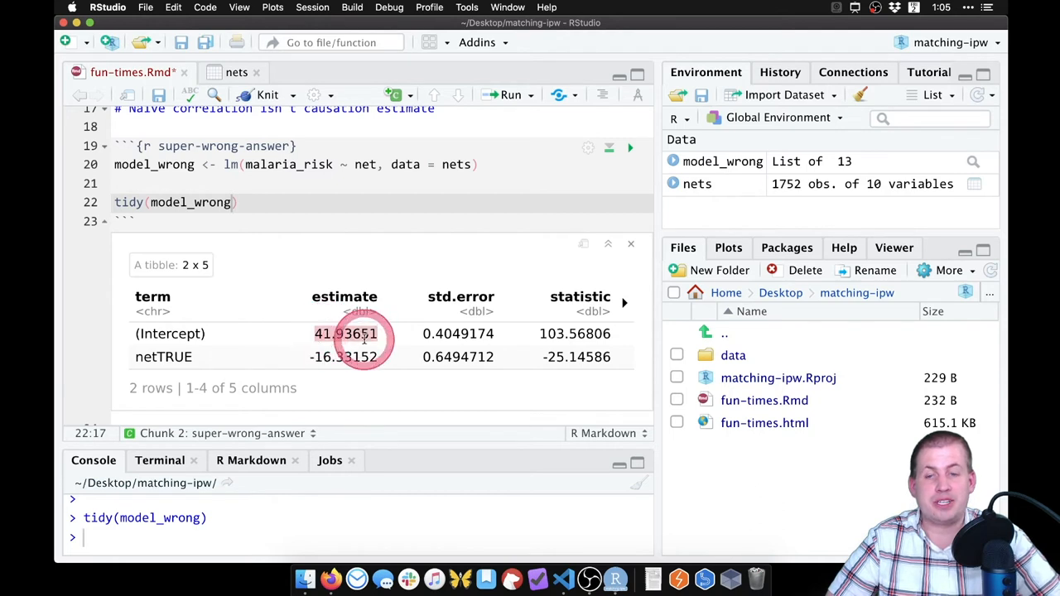
mouse_move(429, 338)
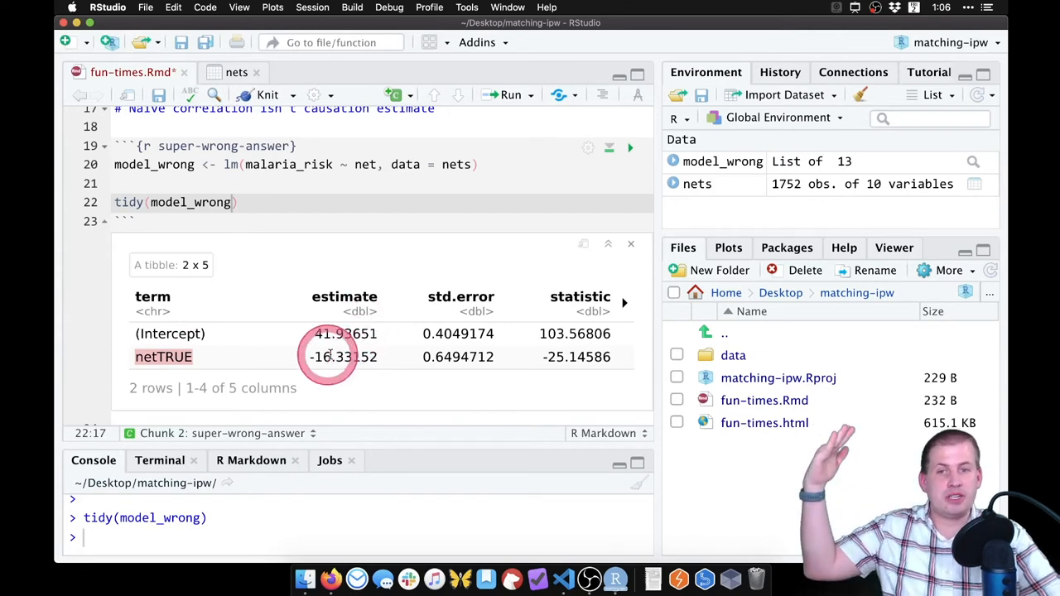
mouse_move(404, 329)
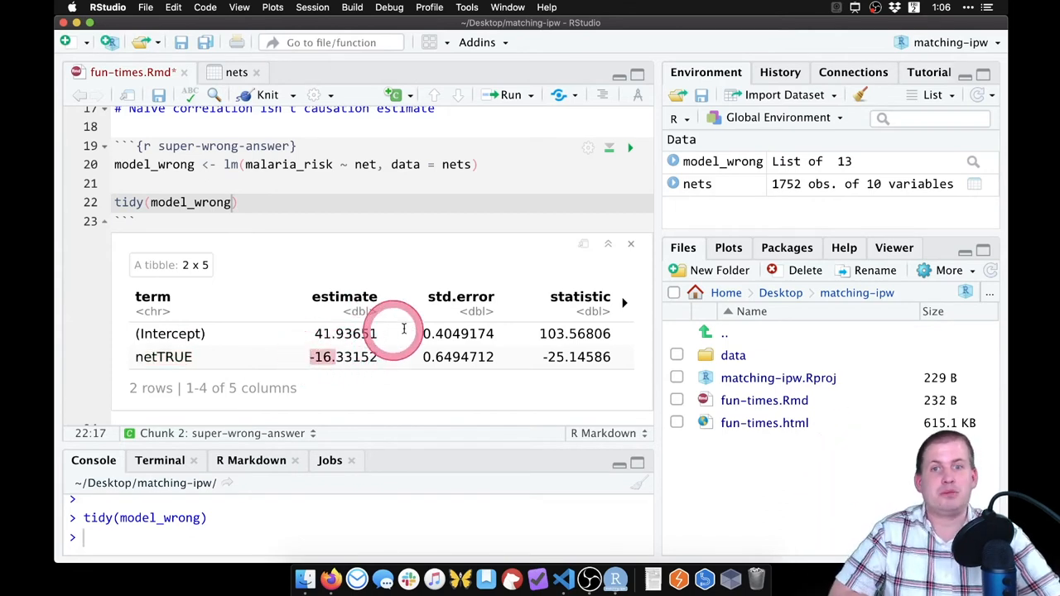
mouse_move(415, 330)
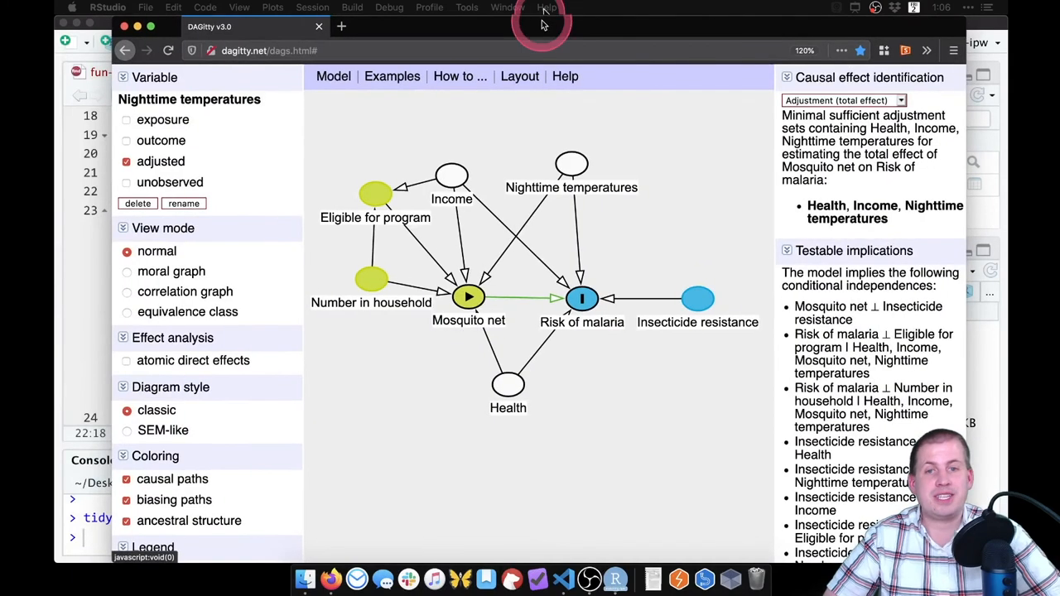
left_click(467, 297)
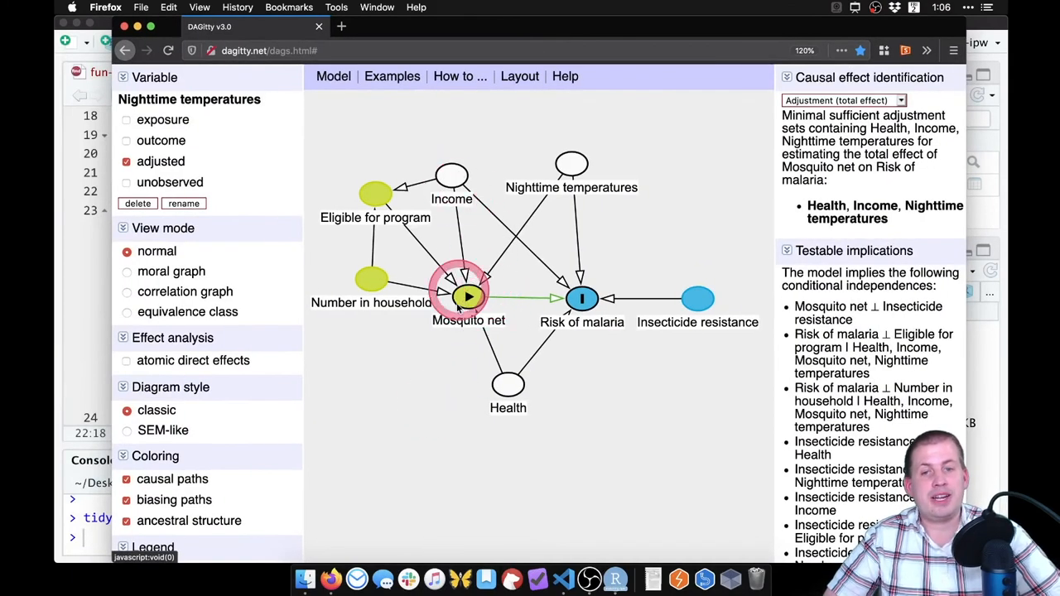